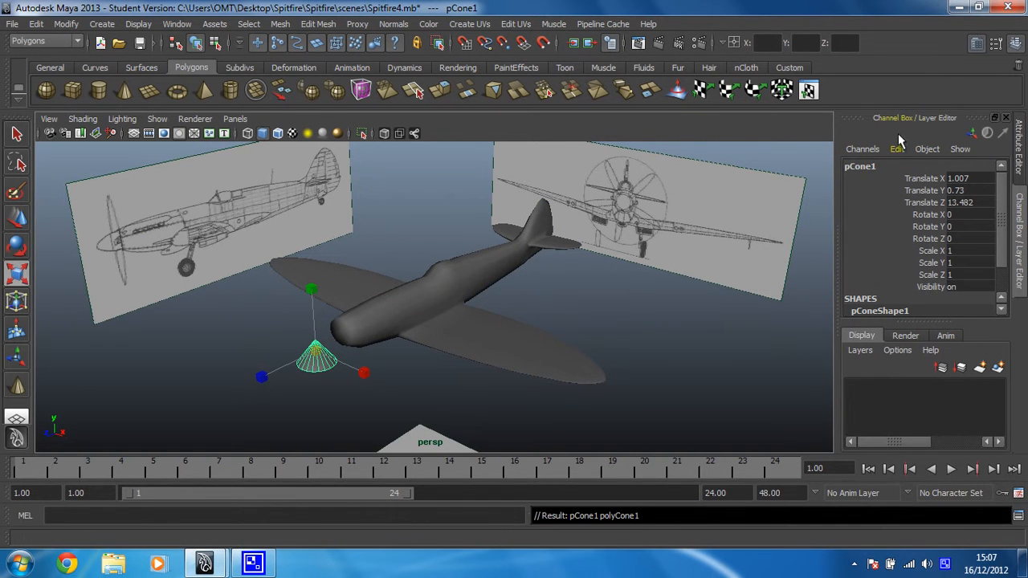
# Rename pCone1 to Nose and set its X rotation to 90 degrees
pyautogui.doubleClick(859, 167)
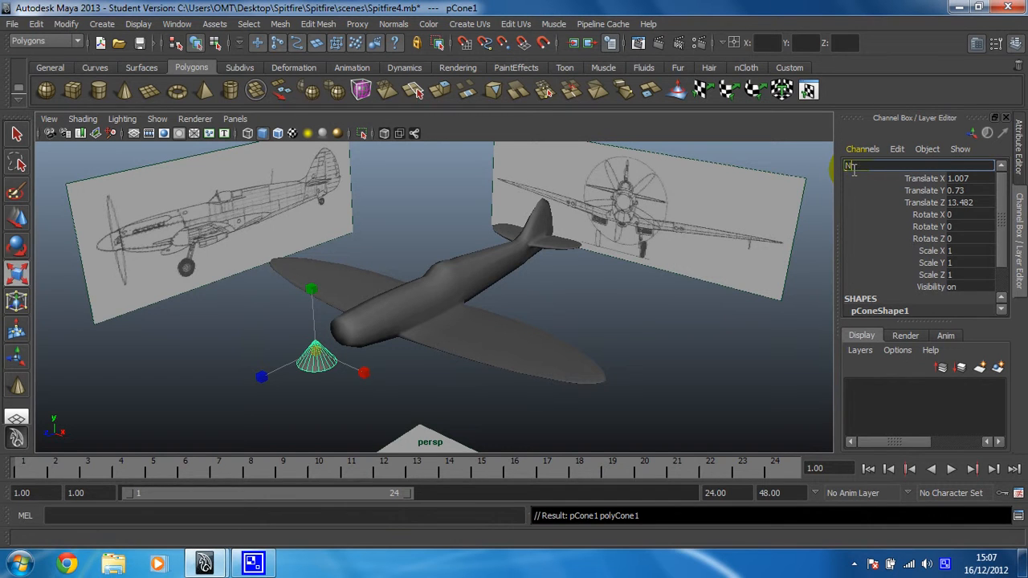
pyautogui.write('Nose')
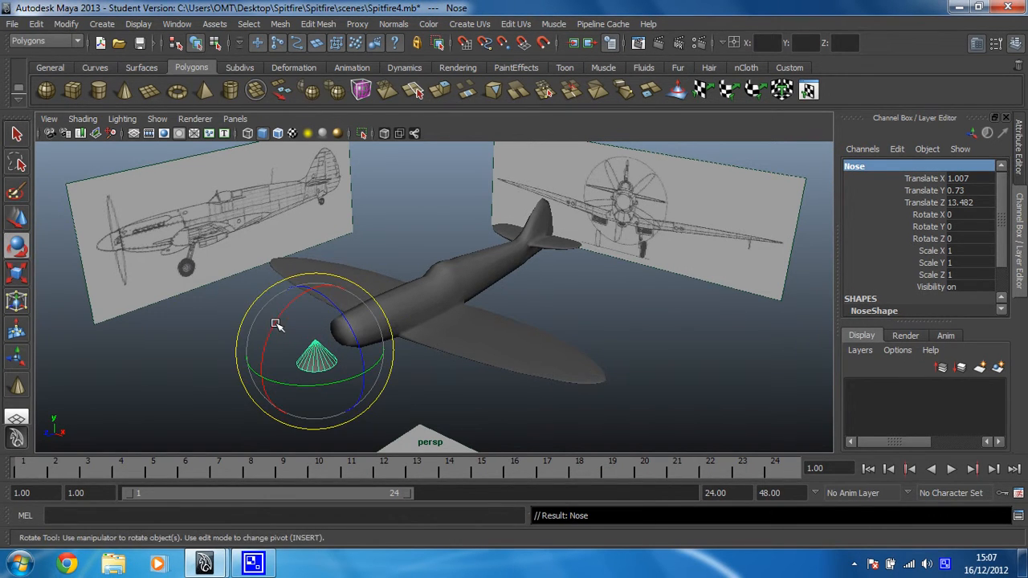
pyautogui.moveTo(277, 326); pyautogui.dragTo(269, 356)
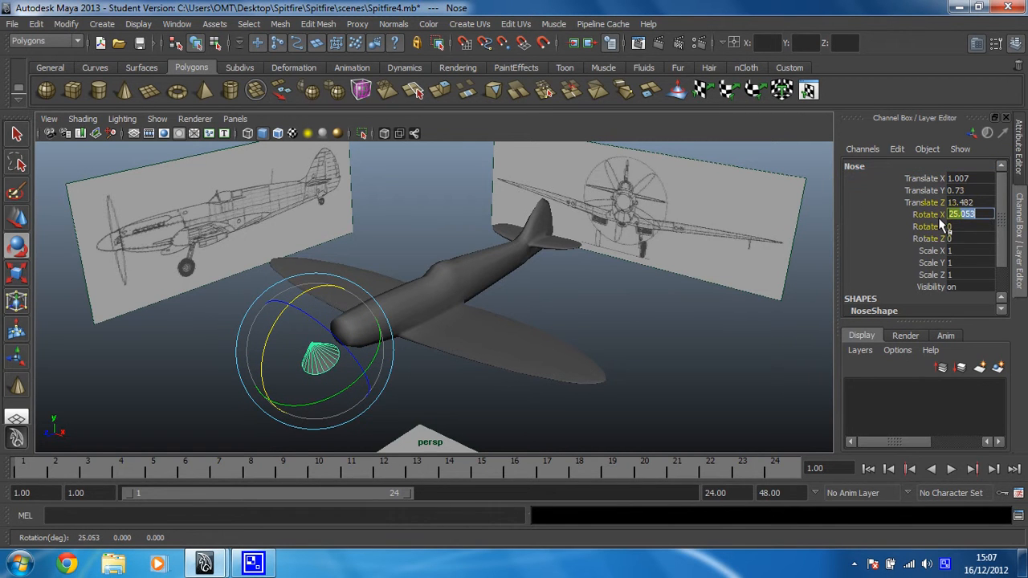
pyautogui.write('90')
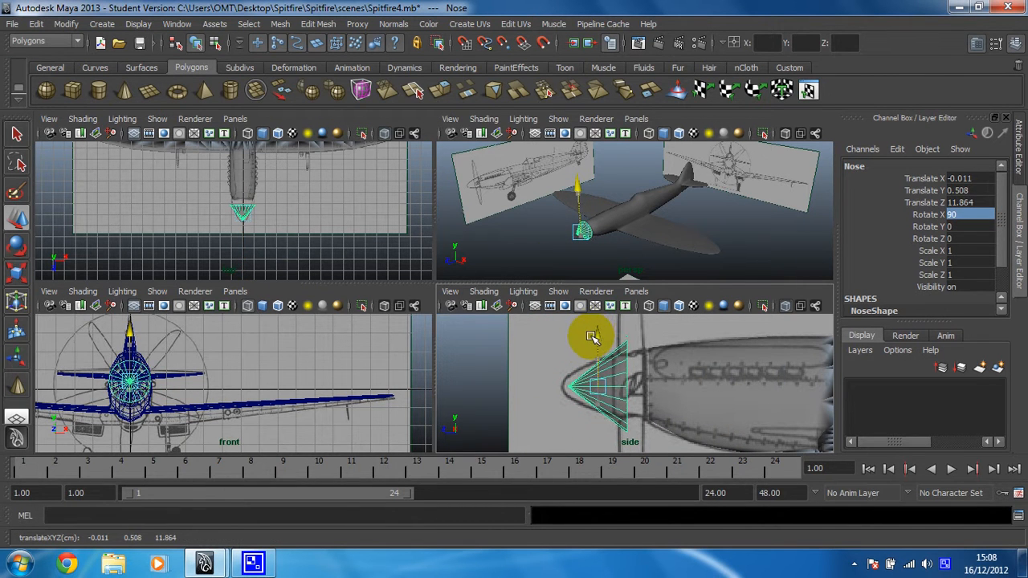
# Move the Nose cone onto the fuselage tip outline in the side view
pyautogui.moveTo(594, 338); pyautogui.dragTo(554, 393)
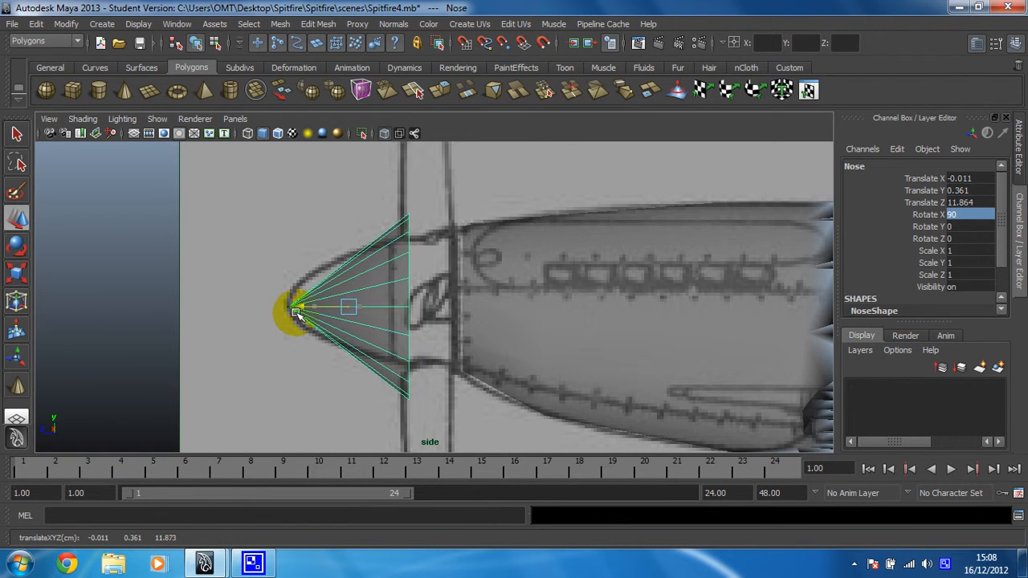
pyautogui.moveTo(298, 314); pyautogui.dragTo(345, 253)
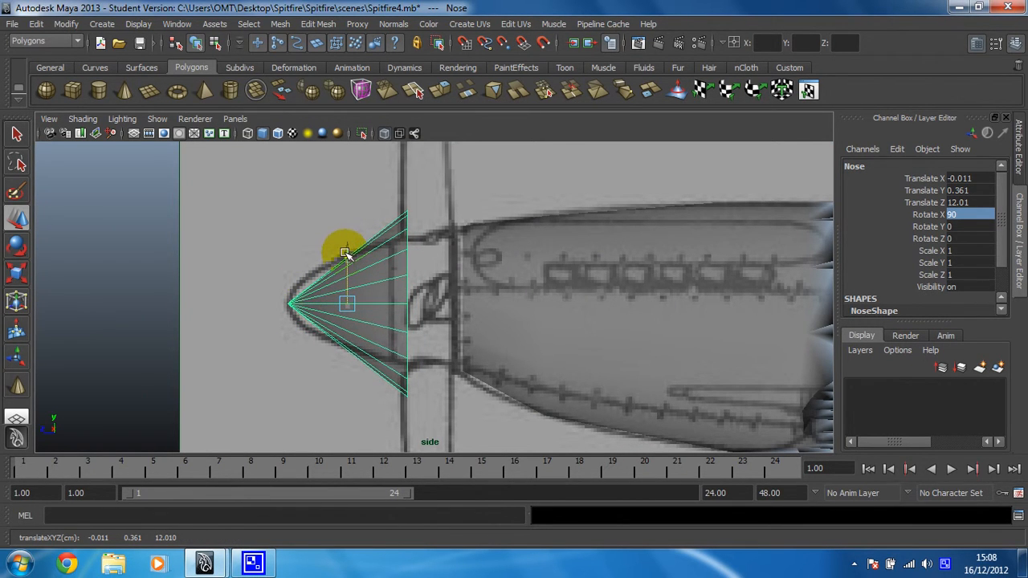
pyautogui.moveTo(347, 257); pyautogui.dragTo(347, 253)
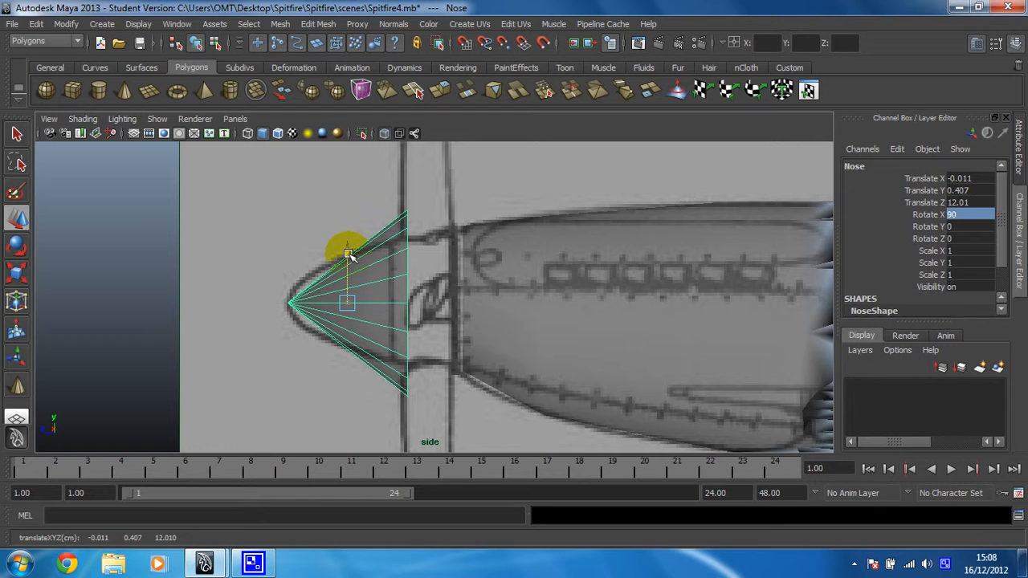
pyautogui.moveTo(348, 253); pyautogui.dragTo(300, 303)
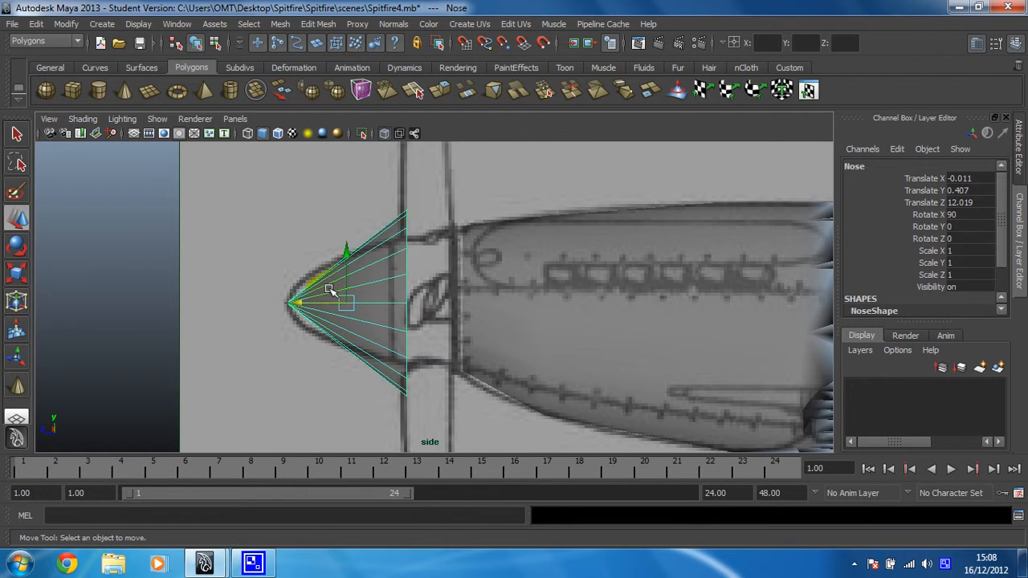
# Select the cone's base vertices and scale them flat into a disc at the tip
pyautogui.click(422, 424)
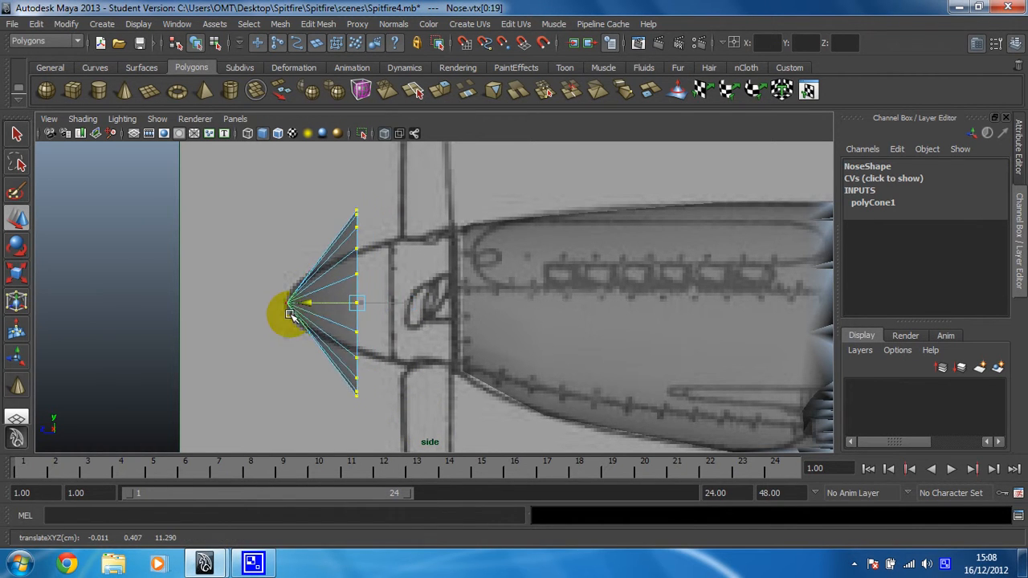
pyautogui.moveTo(290, 312); pyautogui.dragTo(253, 313)
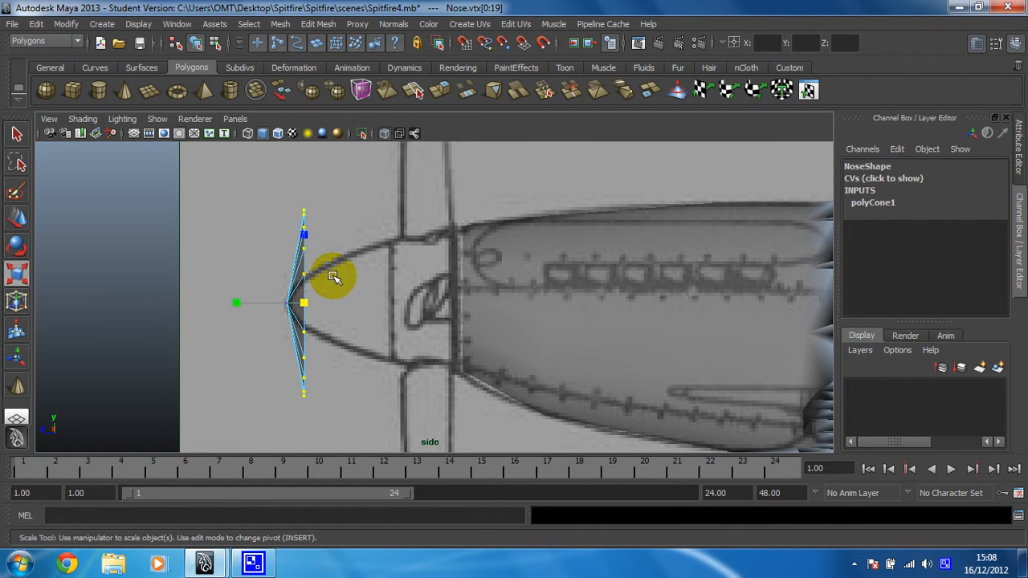
pyautogui.moveTo(317, 277)
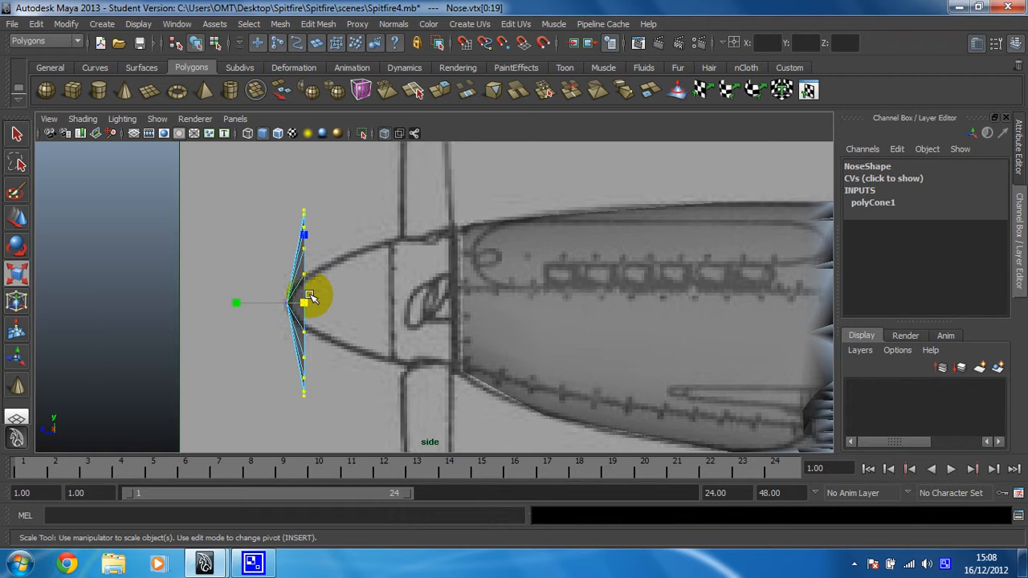
pyautogui.moveTo(303, 301); pyautogui.dragTo(302, 313)
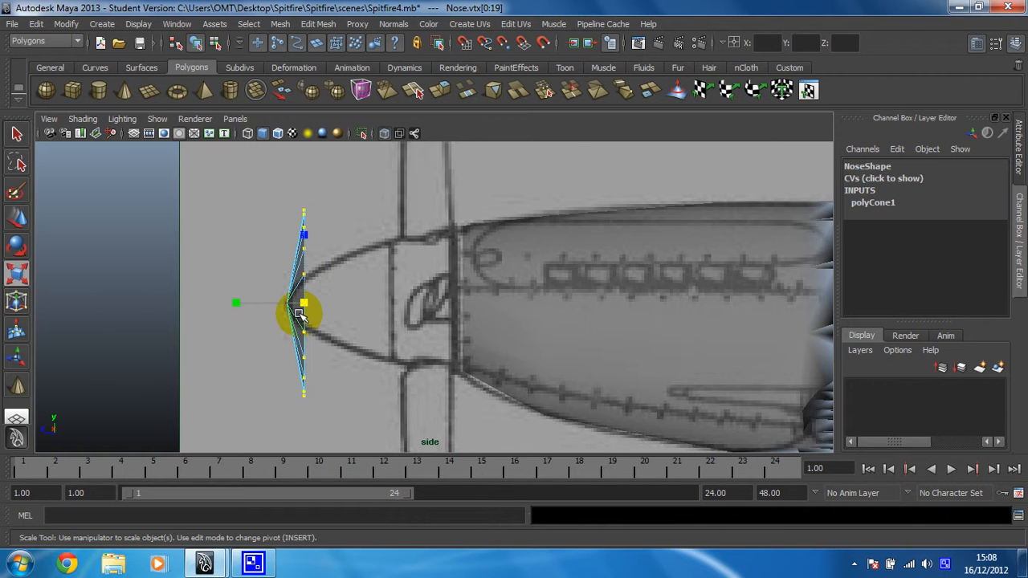
pyautogui.moveTo(302, 314); pyautogui.dragTo(245, 347)
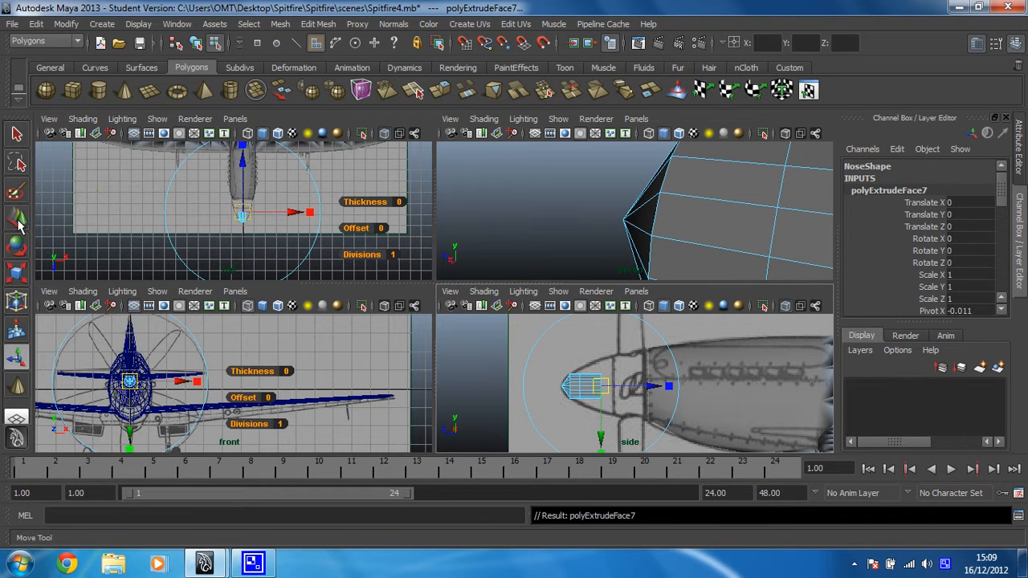
# Pull the extruded face ring back along Z toward the fuselage
pyautogui.moveTo(598, 385); pyautogui.dragTo(570, 385)
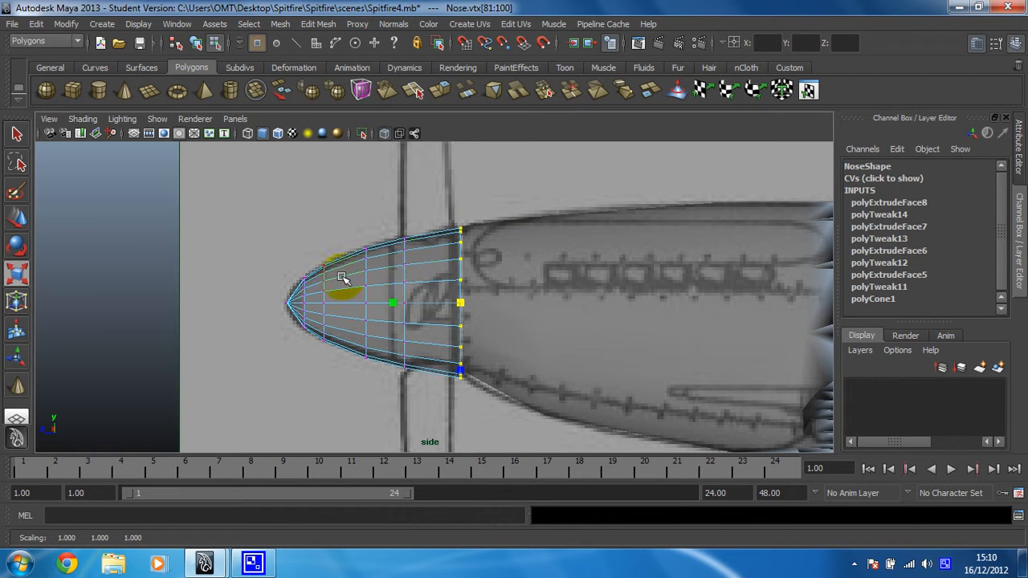
# Toggle the four-view layout and return to a single view
pyautogui.press('space')
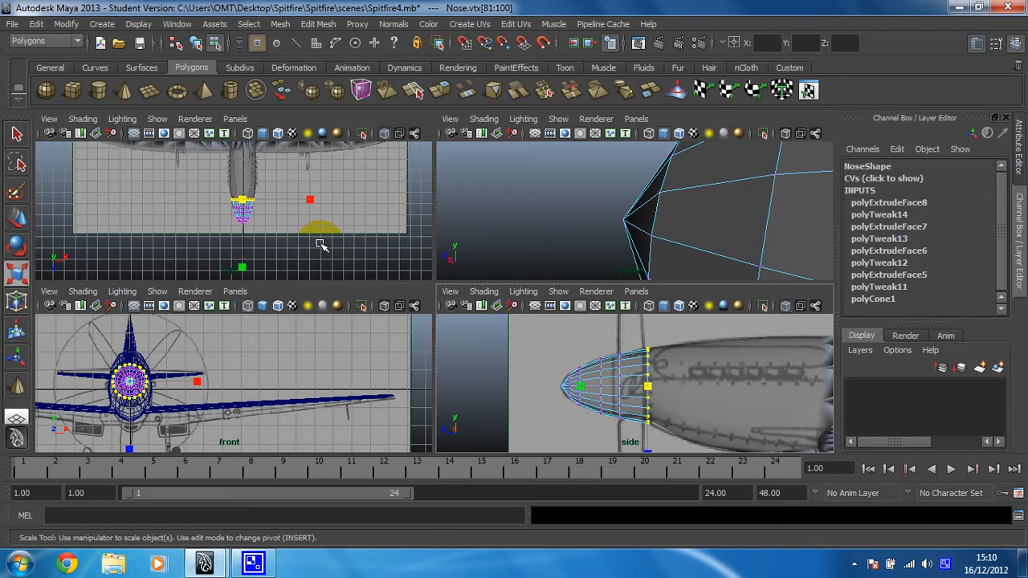
pyautogui.press('space')
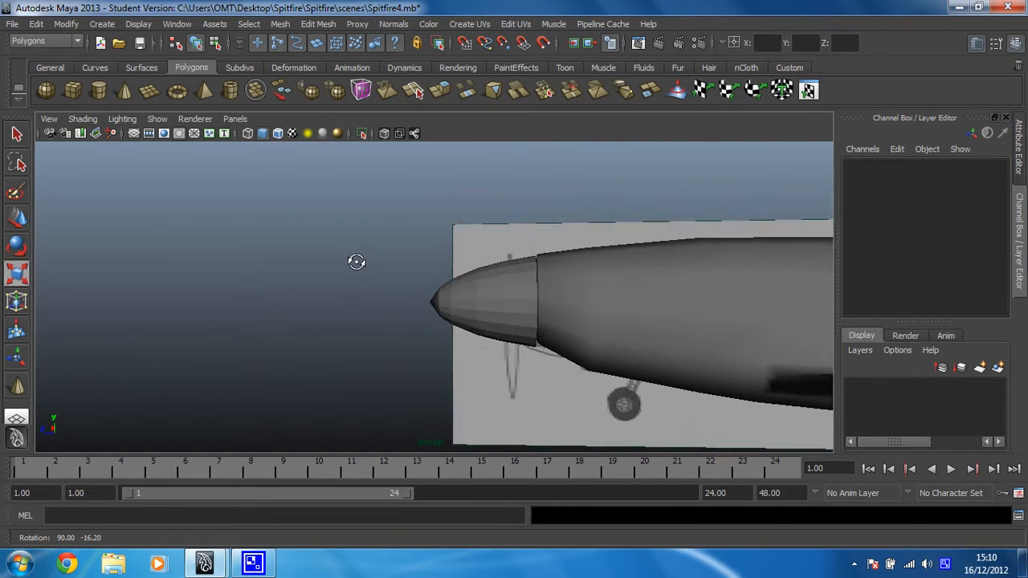
# Select the Nose cone and apply Normals > Soften Edge
pyautogui.click(494, 305)
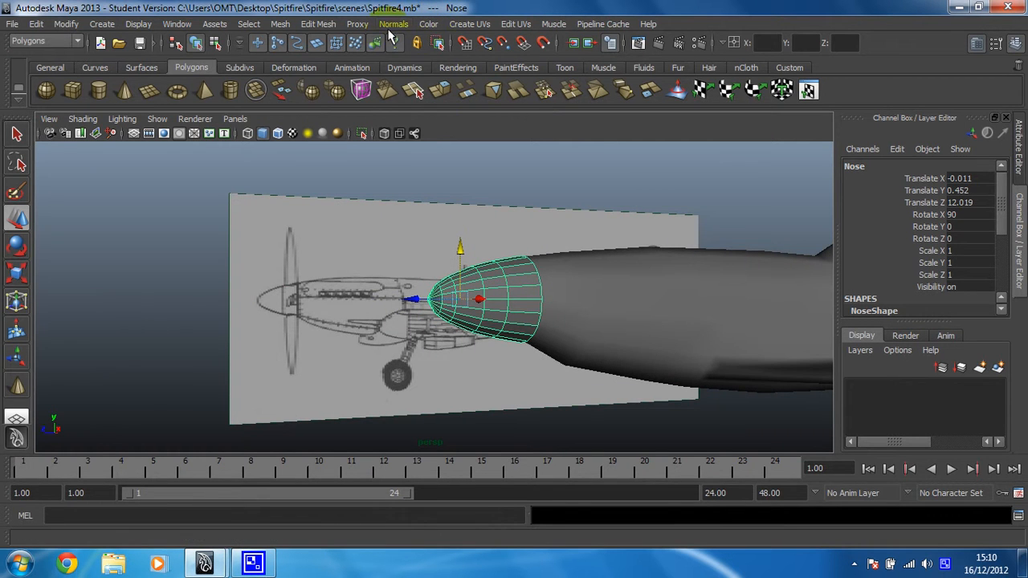
pyautogui.click(394, 23)
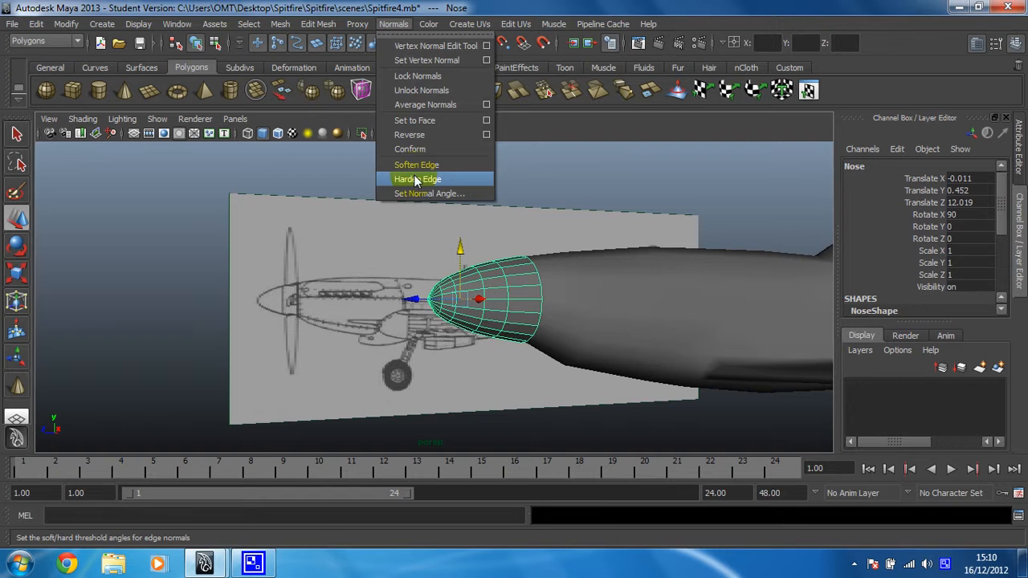
pyautogui.click(417, 179)
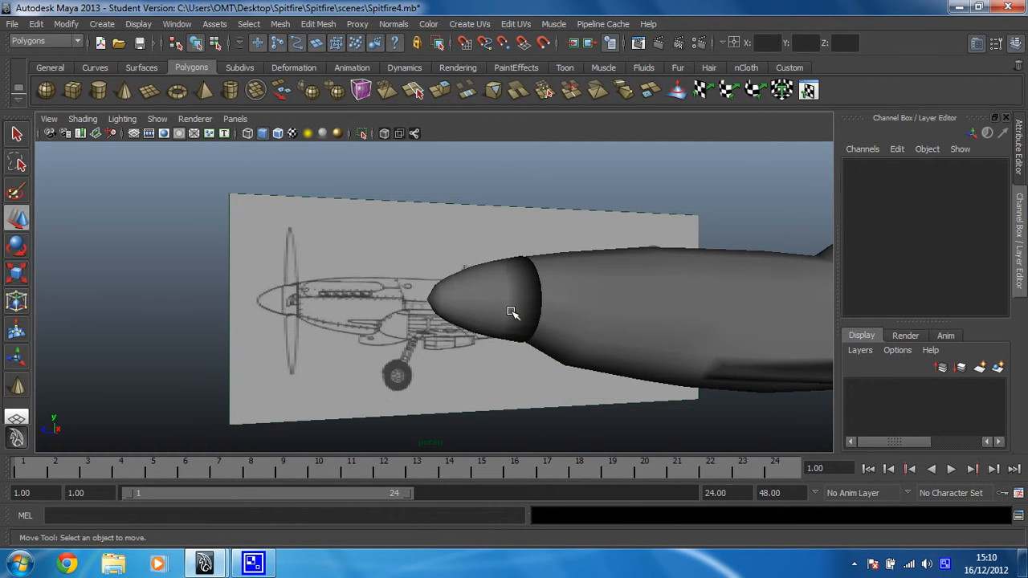
# Orbit in on the Nose, switch between Face and Object mode, and pick the rear cap
pyautogui.moveTo(513, 312); pyautogui.dragTo(460, 299)
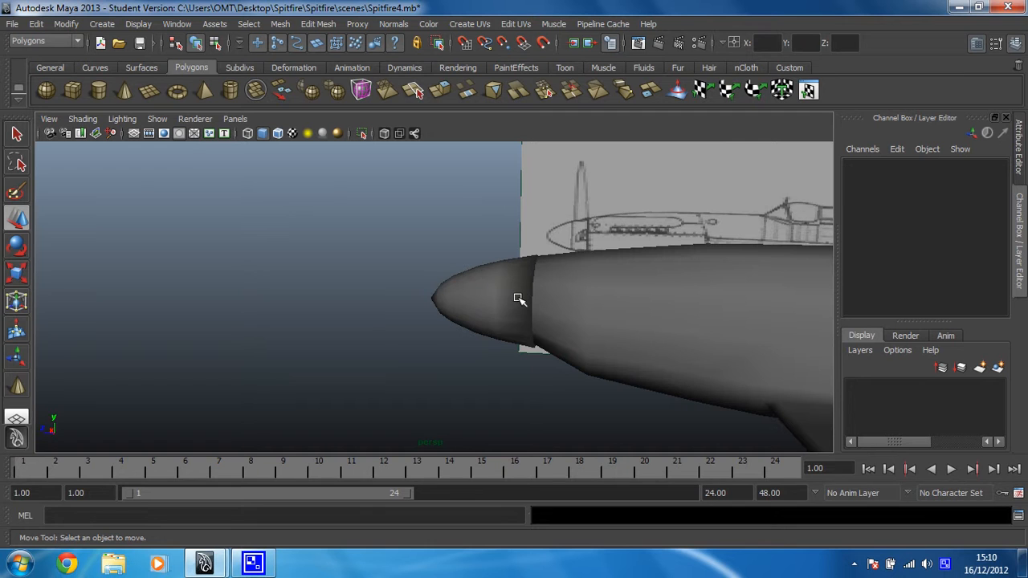
pyautogui.moveTo(481, 304)
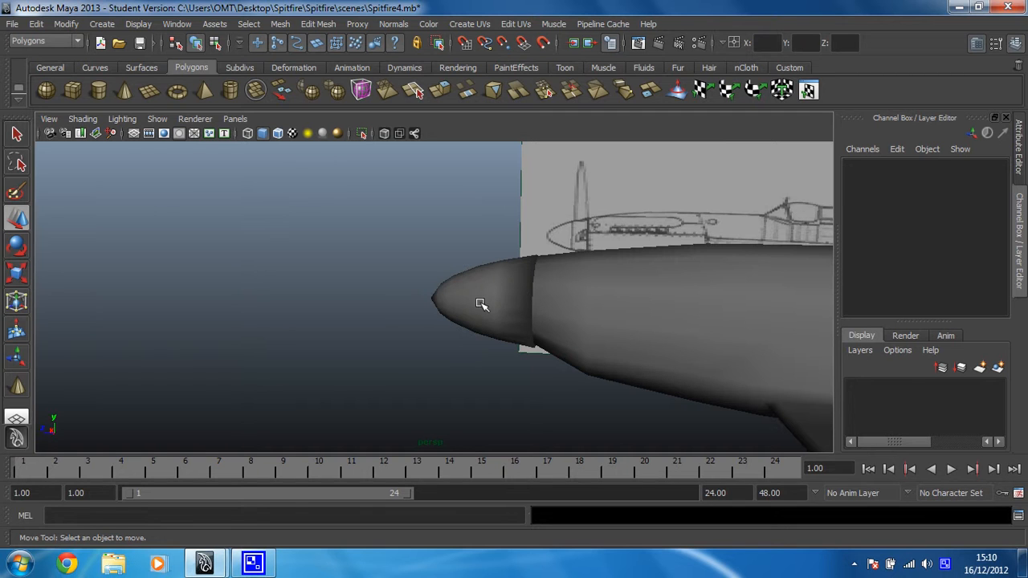
pyautogui.moveTo(481, 303); pyautogui.dragTo(537, 287)
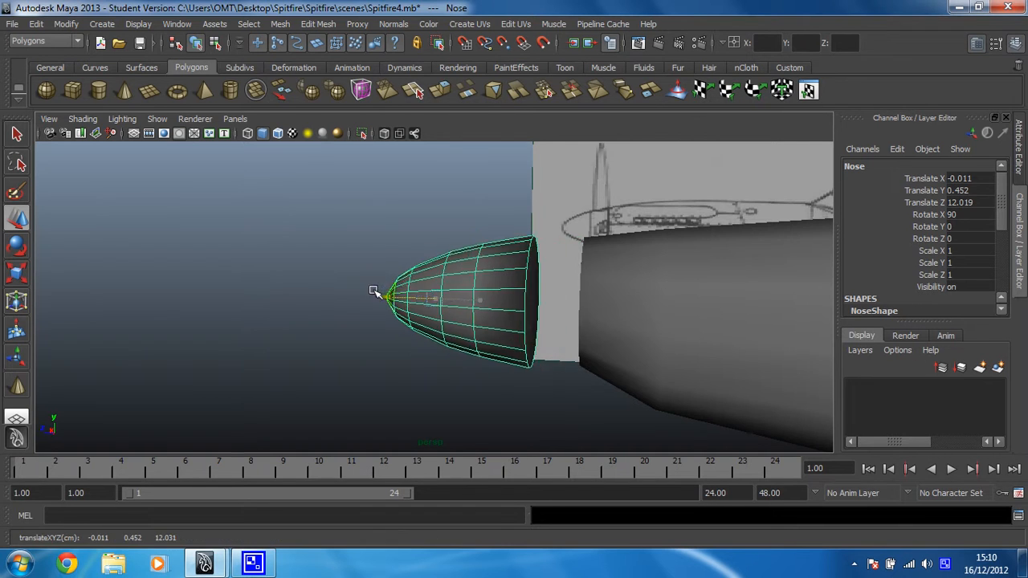
pyautogui.rightClick(482, 289)
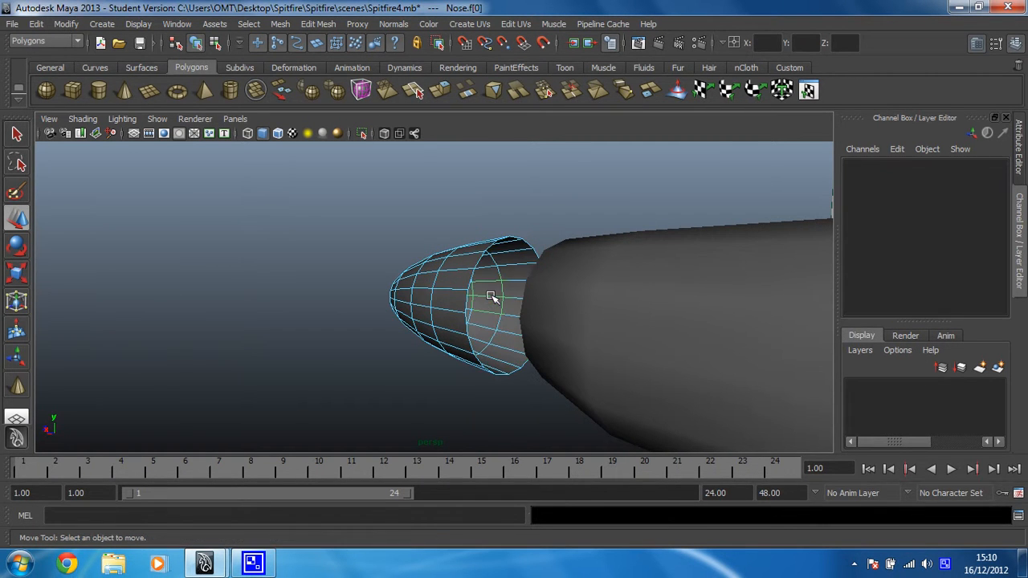
pyautogui.rightClick(490, 295)
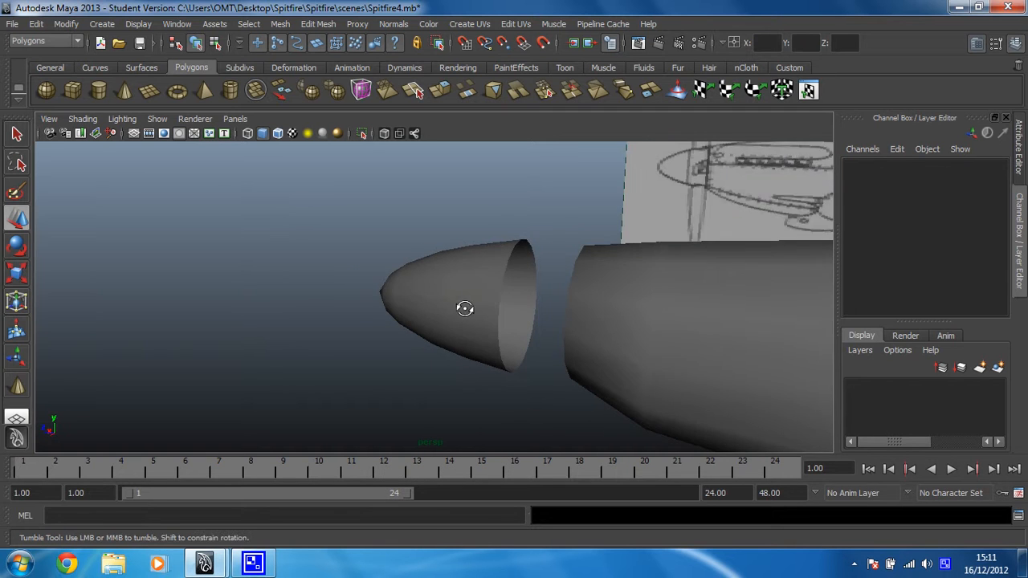
pyautogui.click(464, 308)
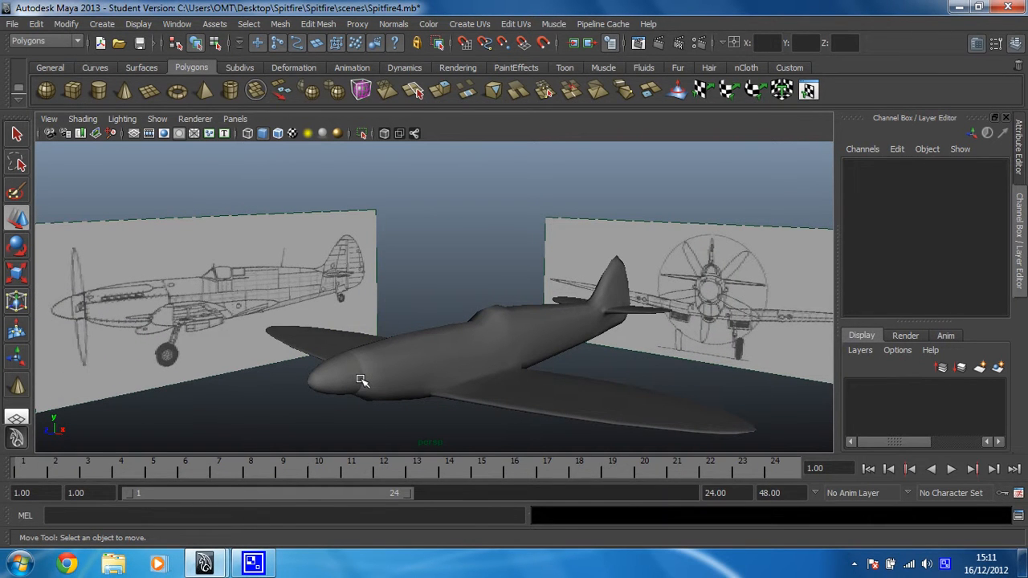
pyautogui.moveTo(374, 375)
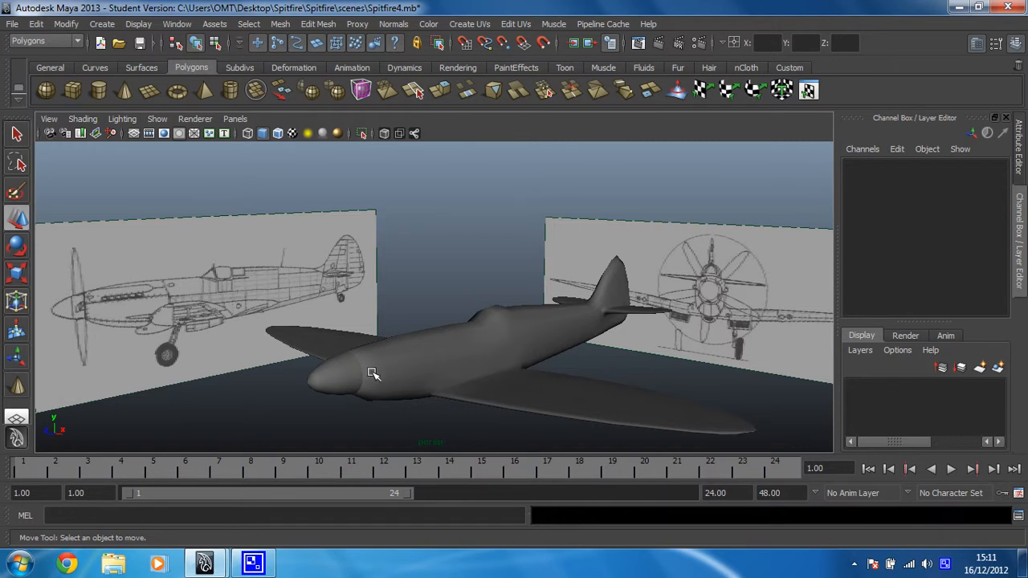